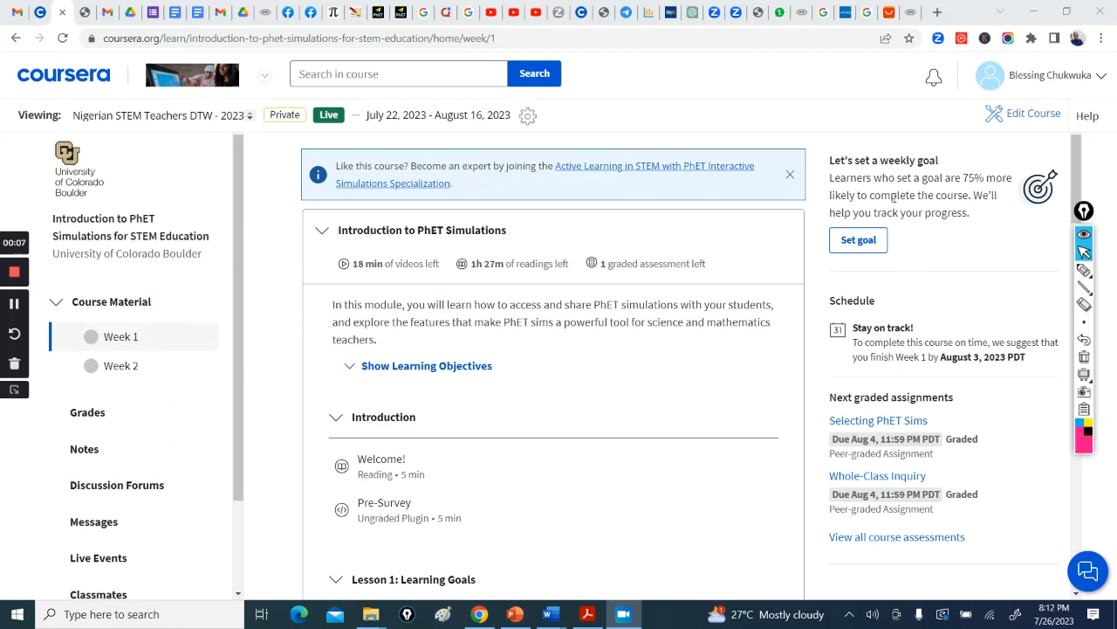
mouse_move(136, 248)
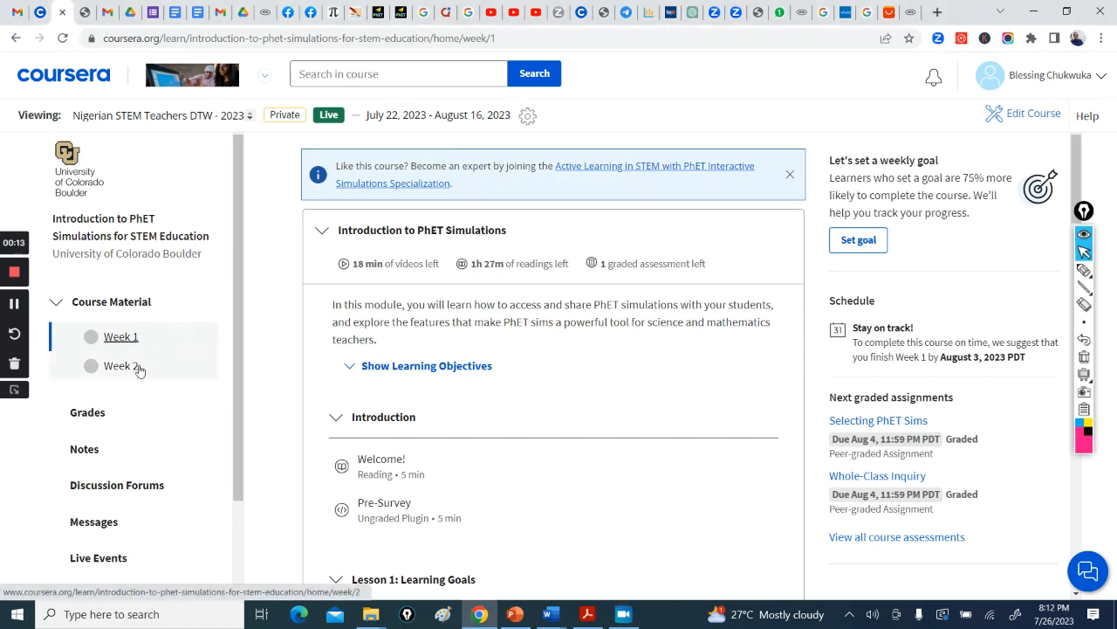
Review the Week 1 module list down through its lessons and peer-review assignment.
click(120, 365)
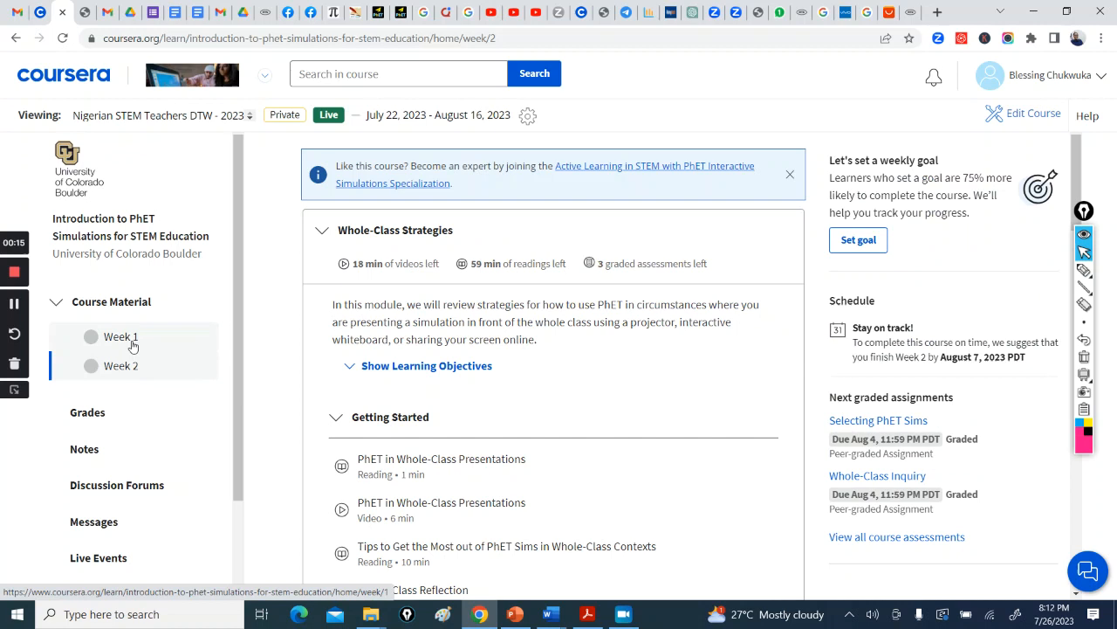
click(121, 335)
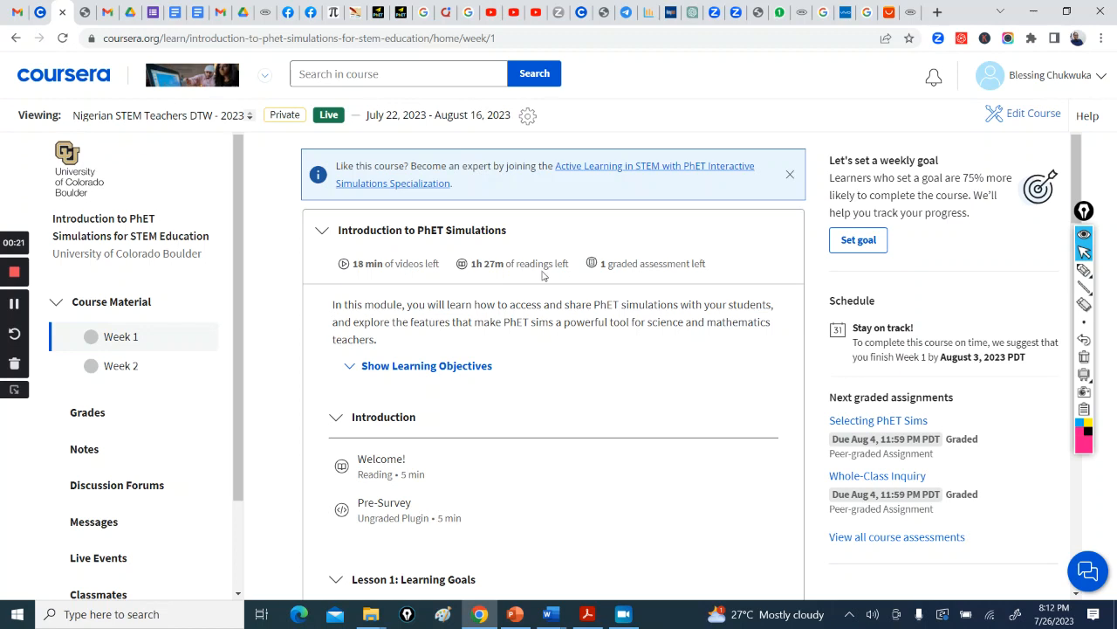
mouse_move(542, 280)
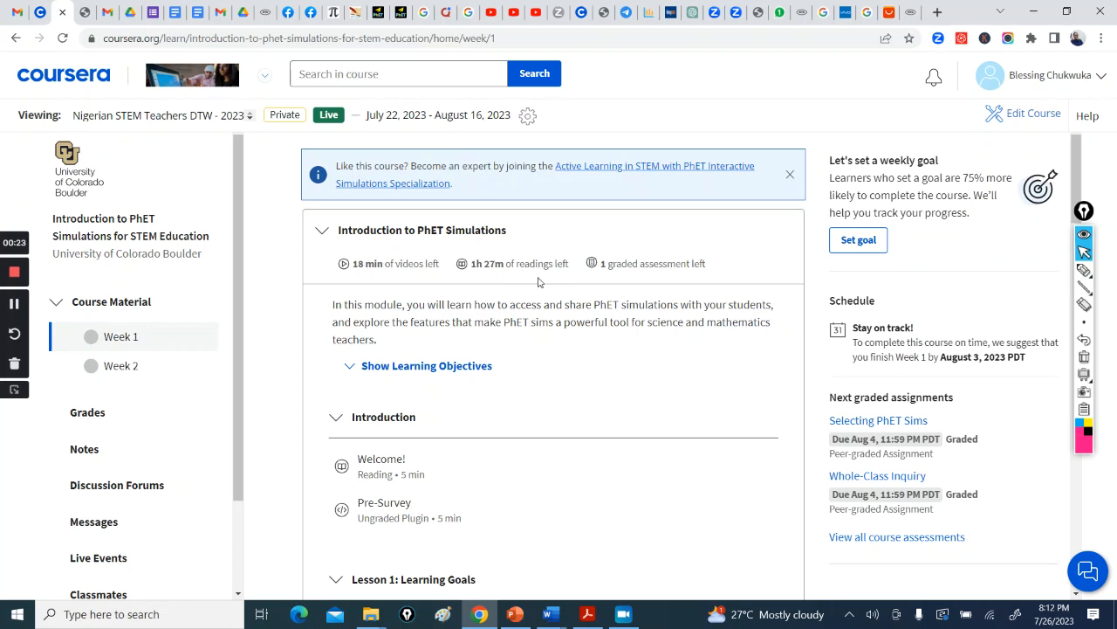
scroll(down, 3)
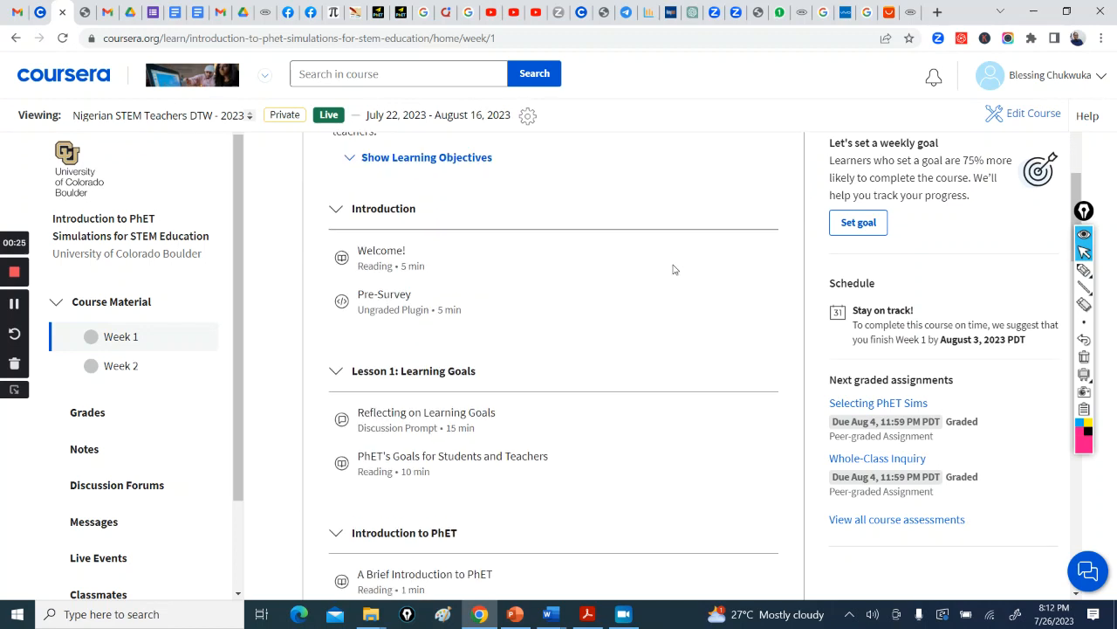
scroll(down, 3)
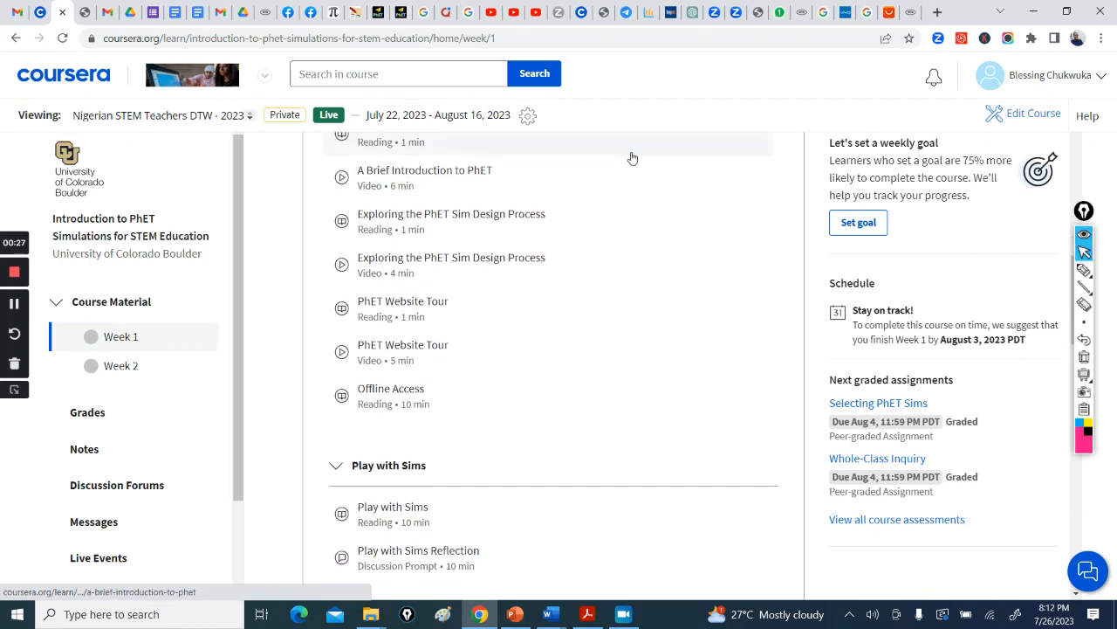
scroll(down, 3)
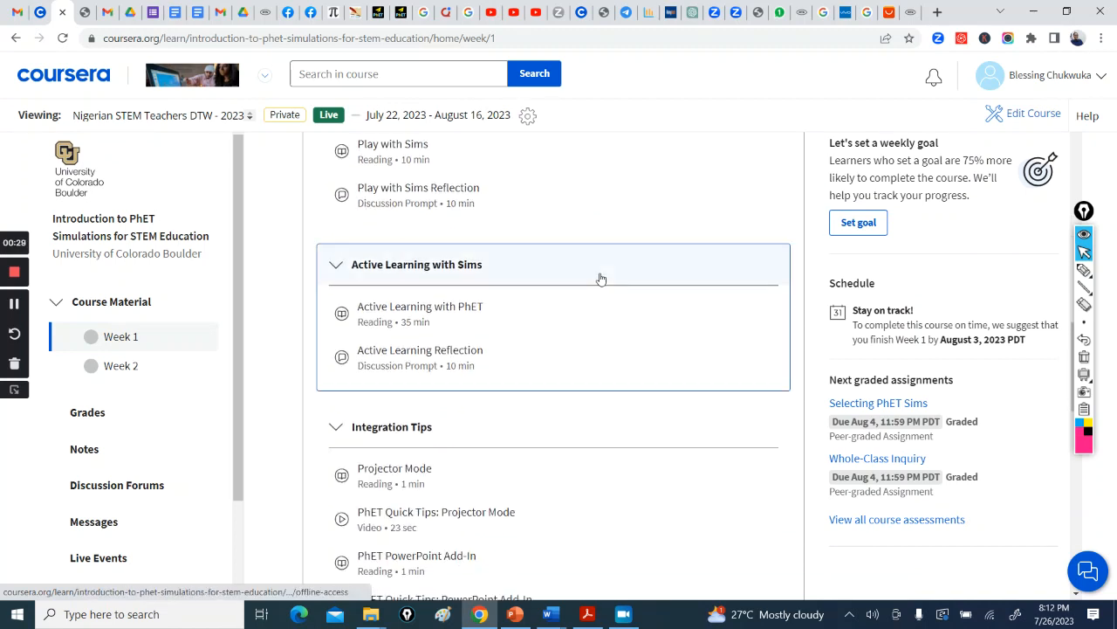
scroll(down, 3)
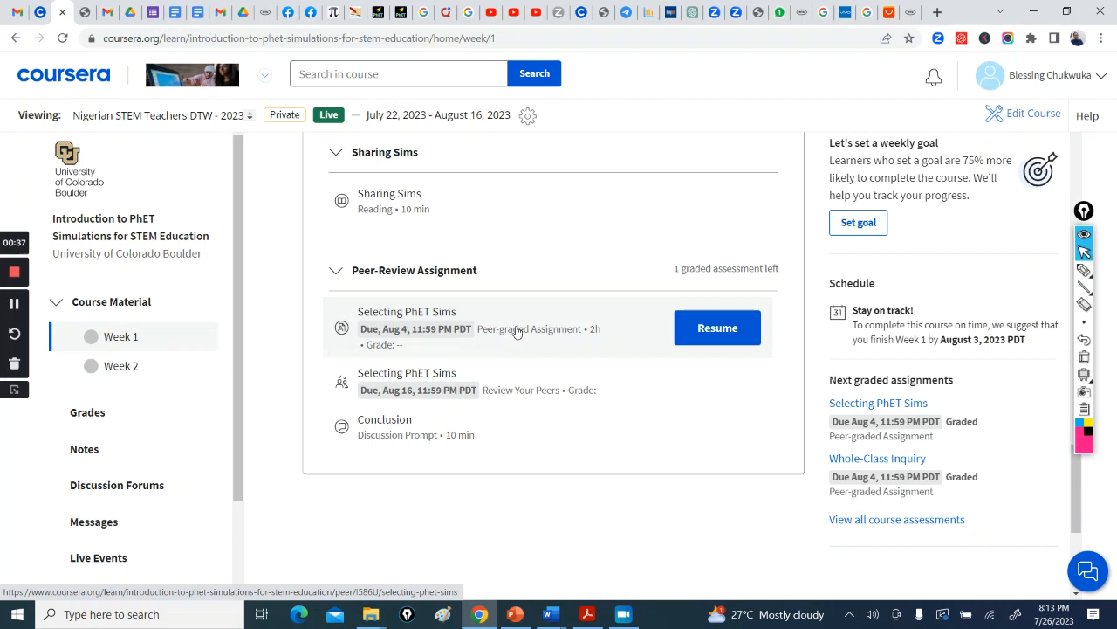
scroll(down, 3)
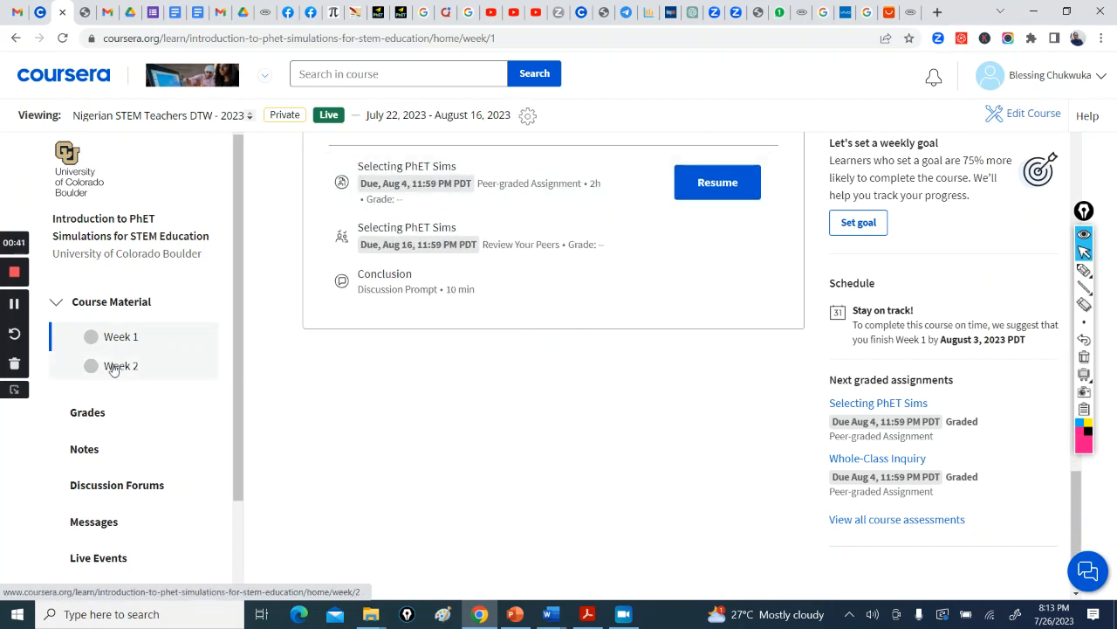
Switch to the Week 2 module page and begin reading its contents.
click(120, 365)
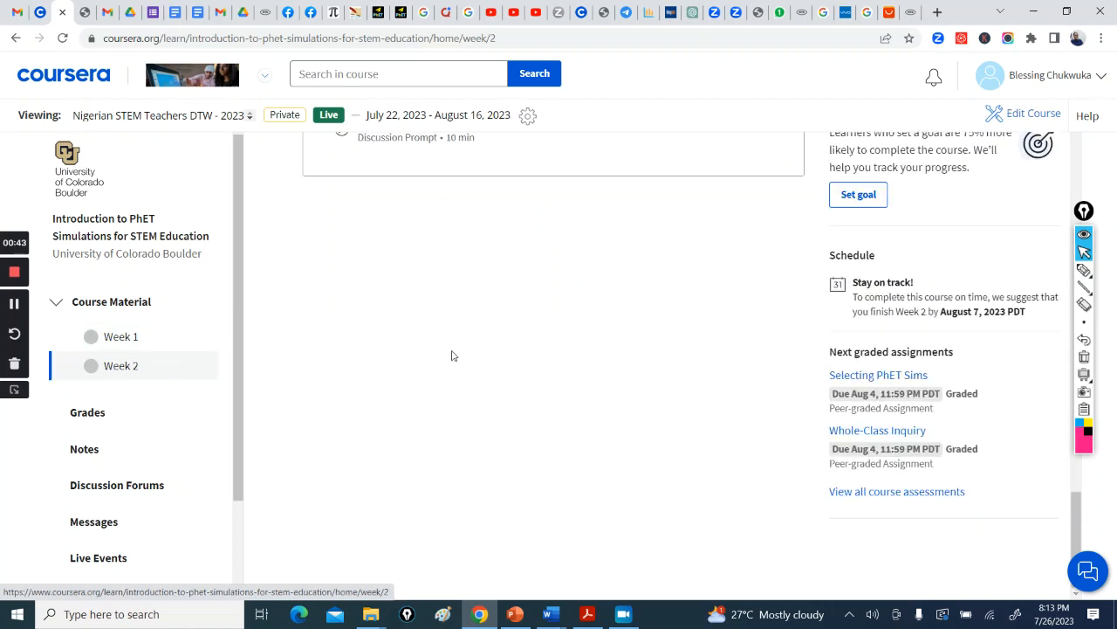
scroll(down, 3)
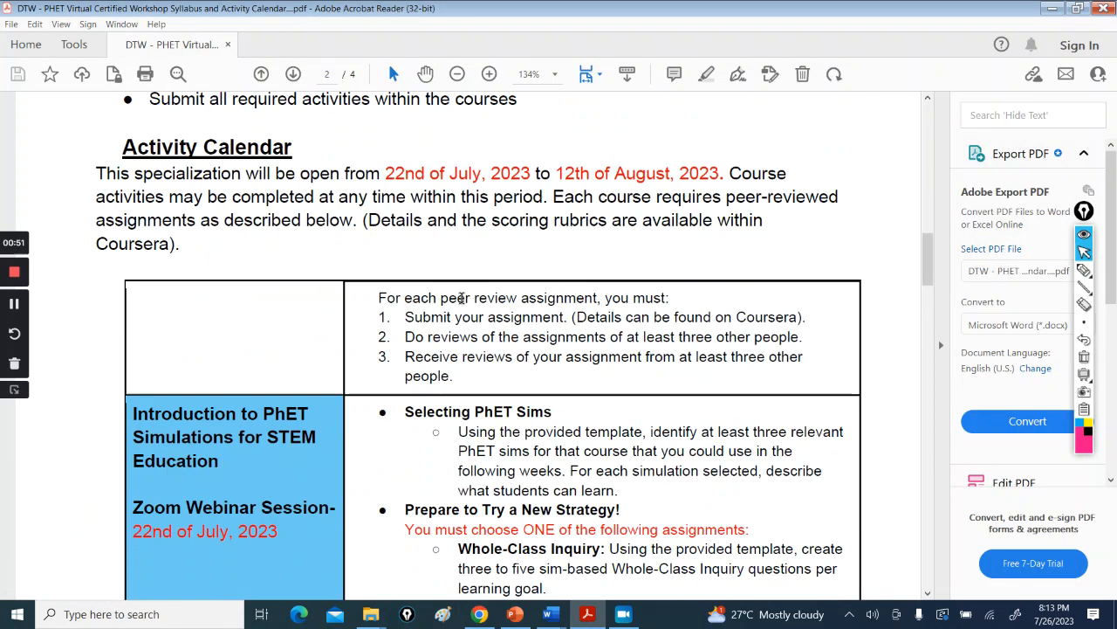
Read the Activity Calendar's Introduction to PhET Simulations assignment rows, then return to Coursera.
scroll(down, 3)
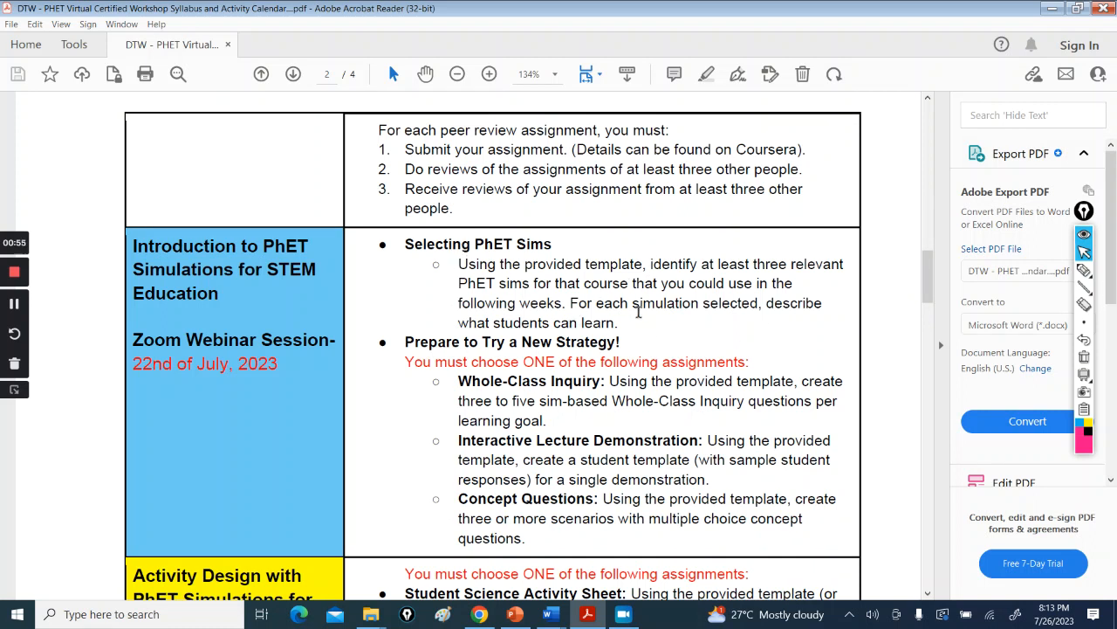
scroll(down, 3)
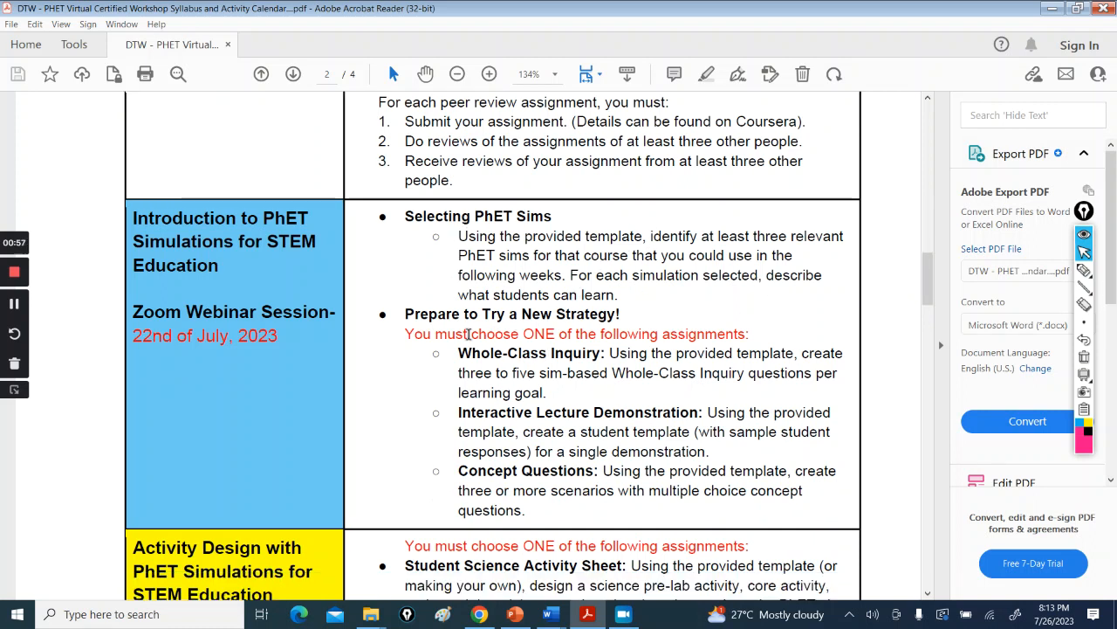
mouse_move(545, 367)
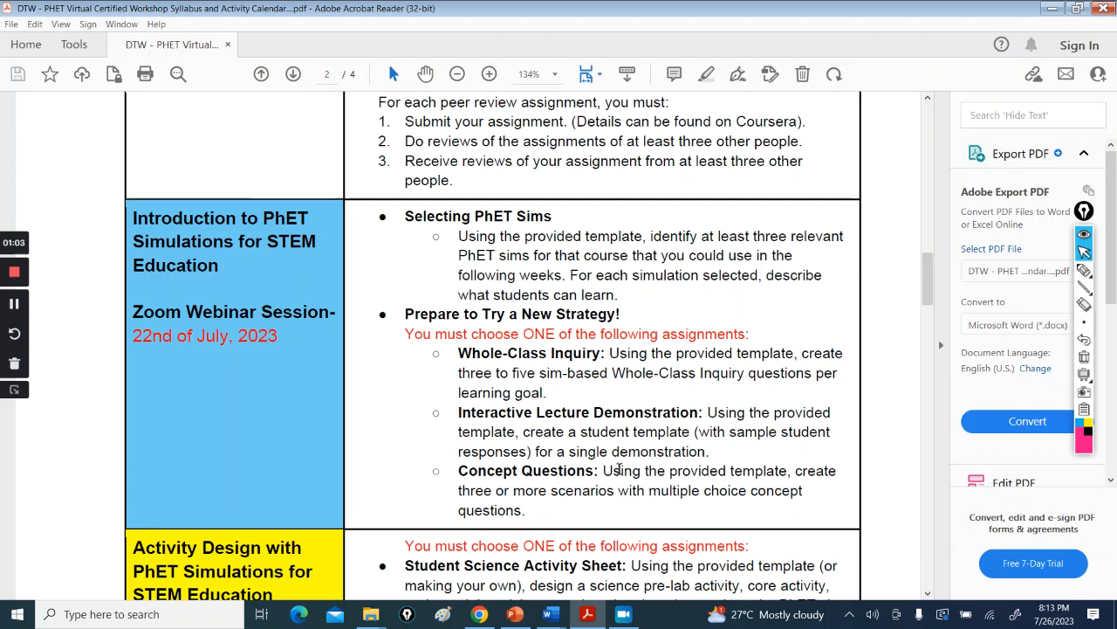
mouse_move(621, 450)
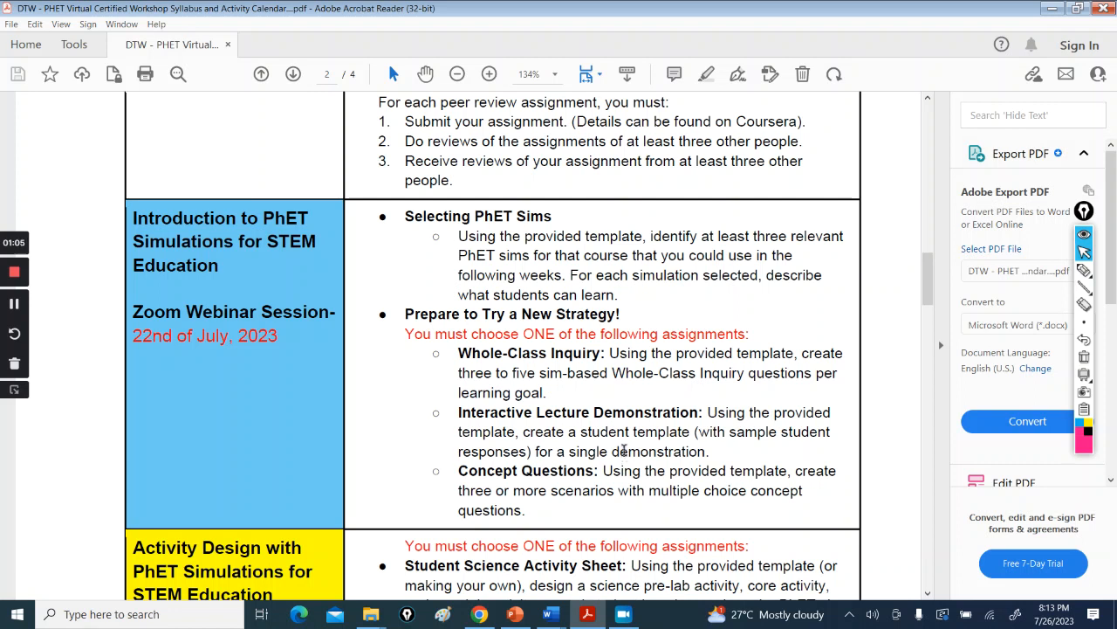
scroll(down, 3)
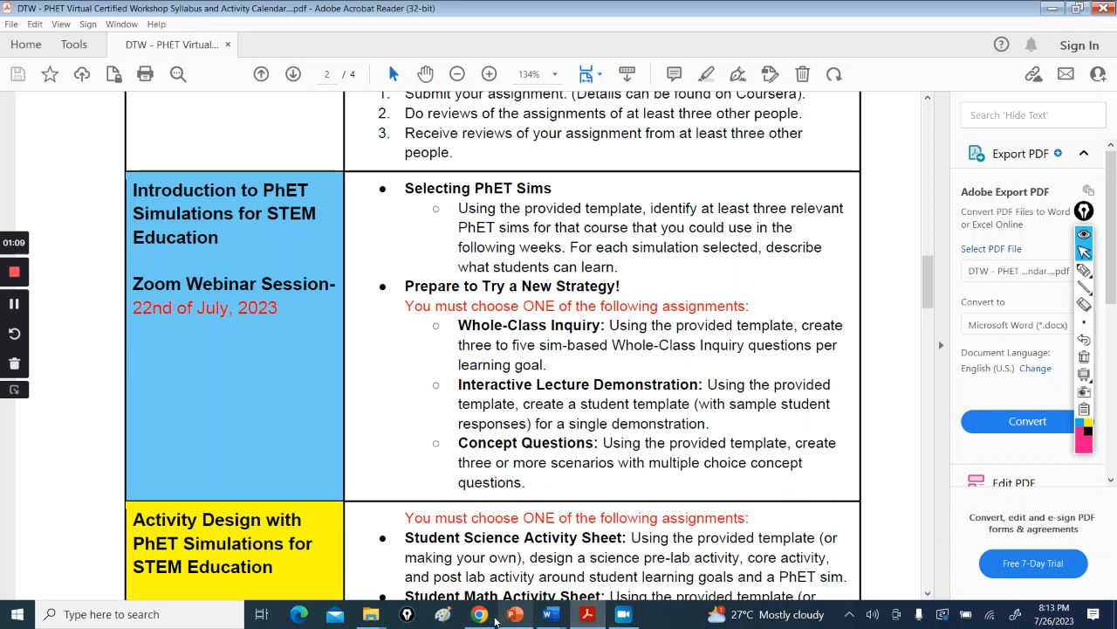
click(479, 614)
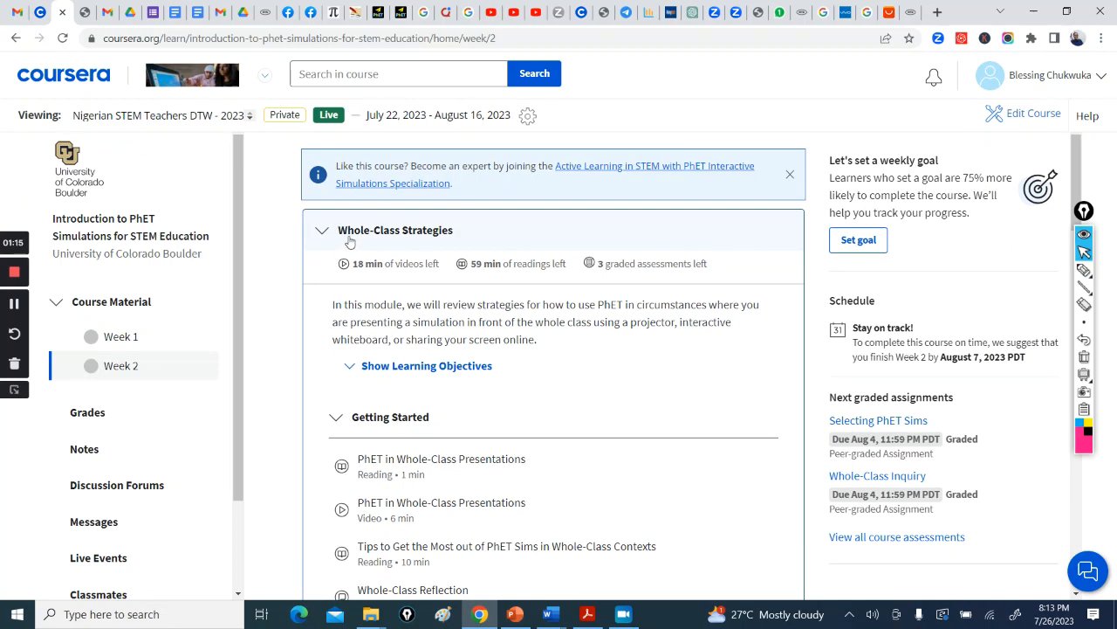
Scroll Week 2 past Whole-Class Inquiry, Lecture Demos and Concept Questions to Prepare to Try a New Strategy.
scroll(down, 3)
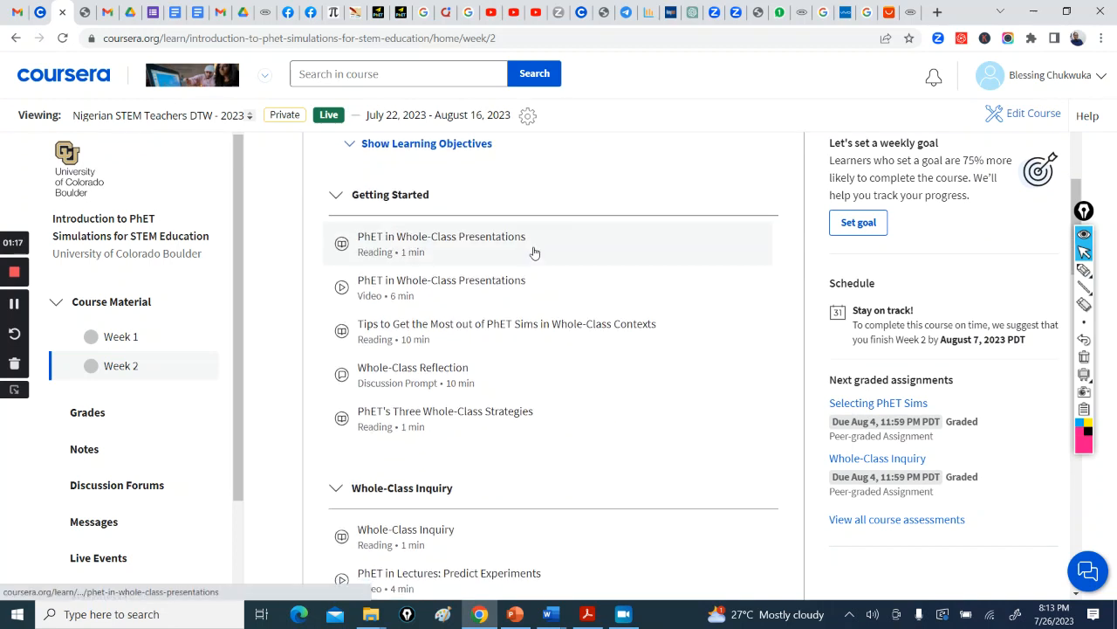
scroll(down, 3)
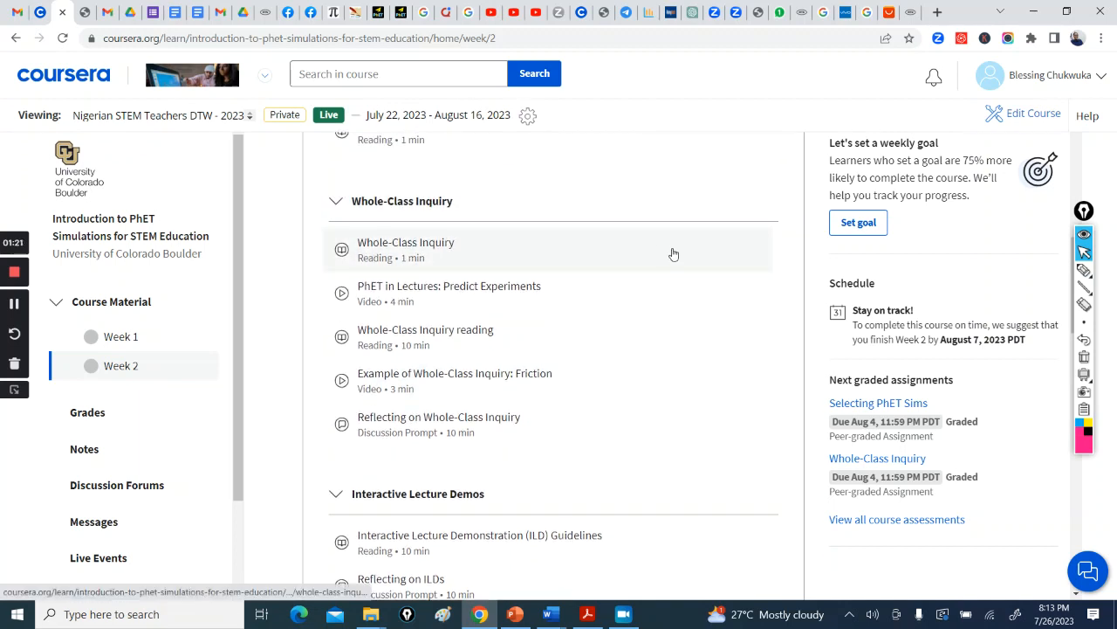
scroll(down, 3)
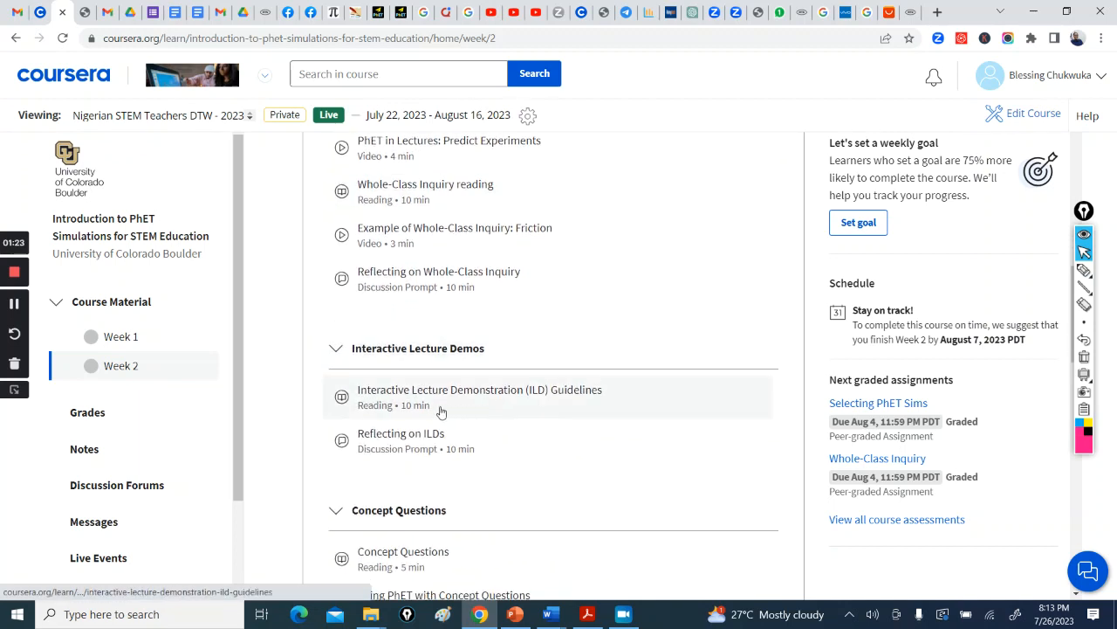
scroll(down, 3)
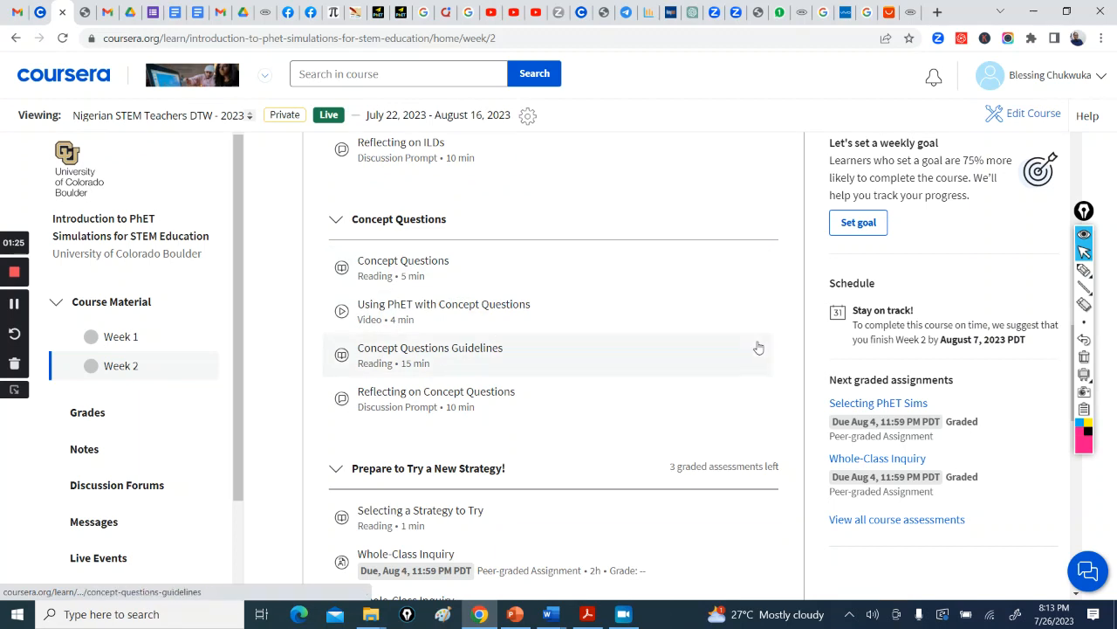
scroll(down, 3)
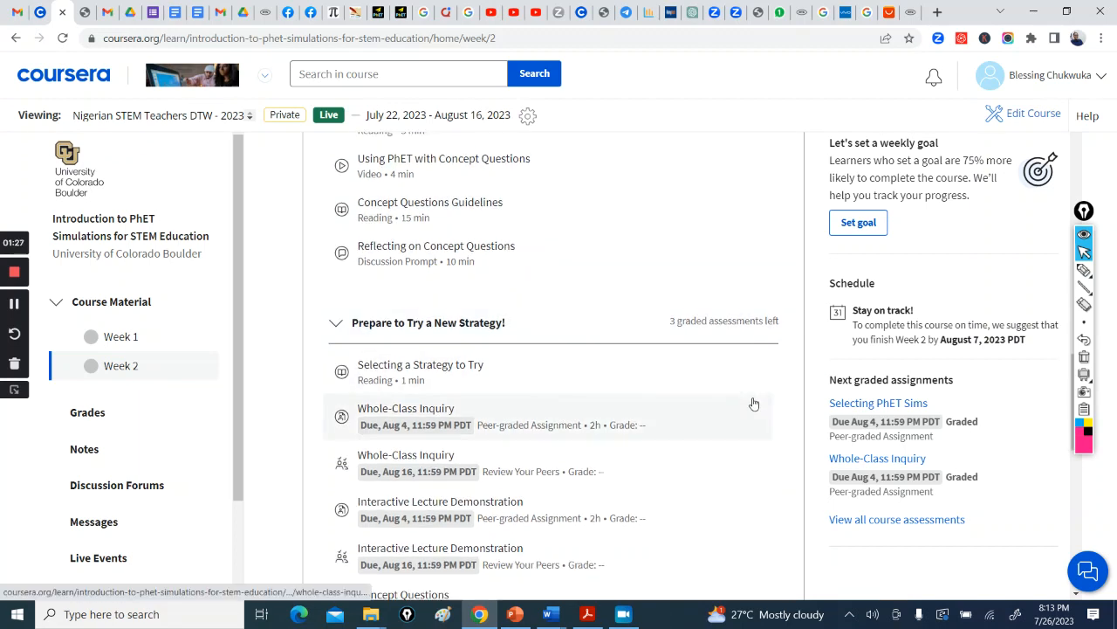
scroll(down, 3)
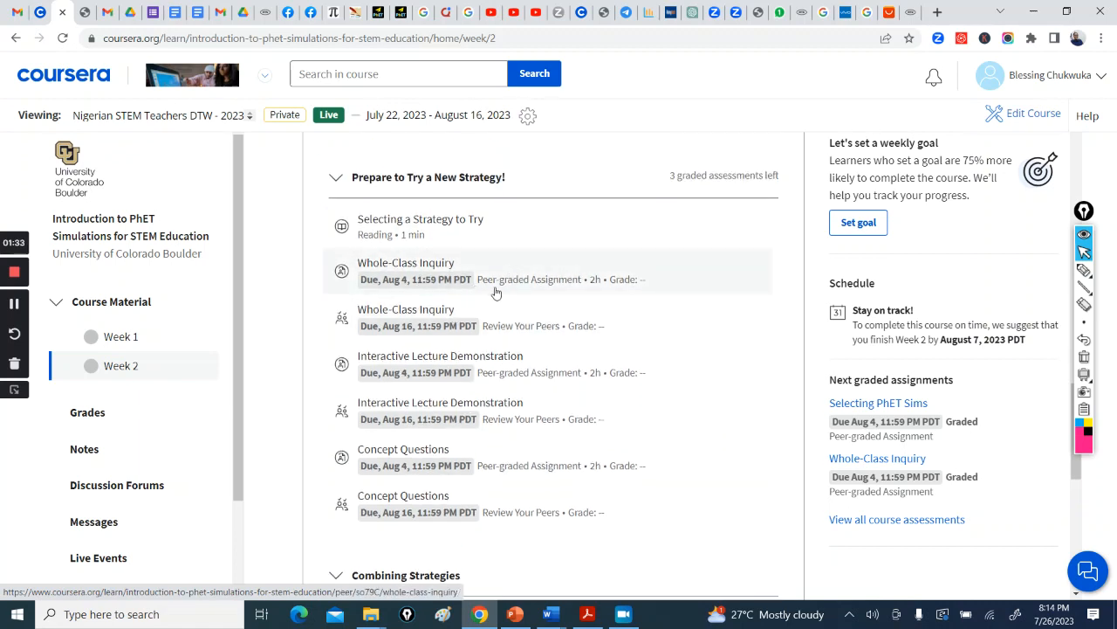
mouse_move(433, 428)
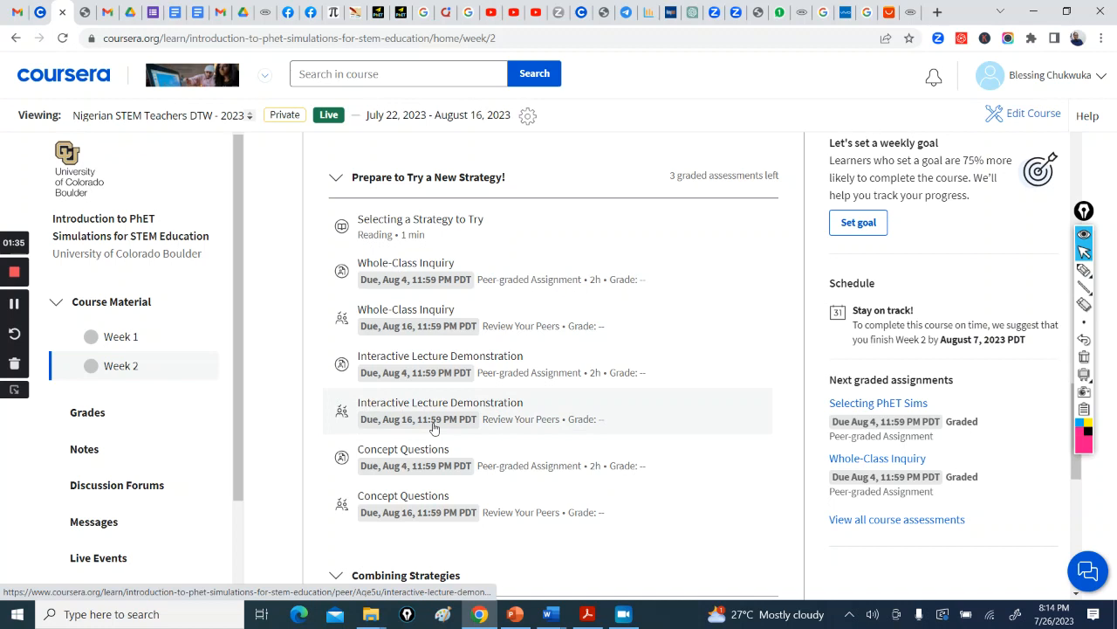
mouse_move(688, 400)
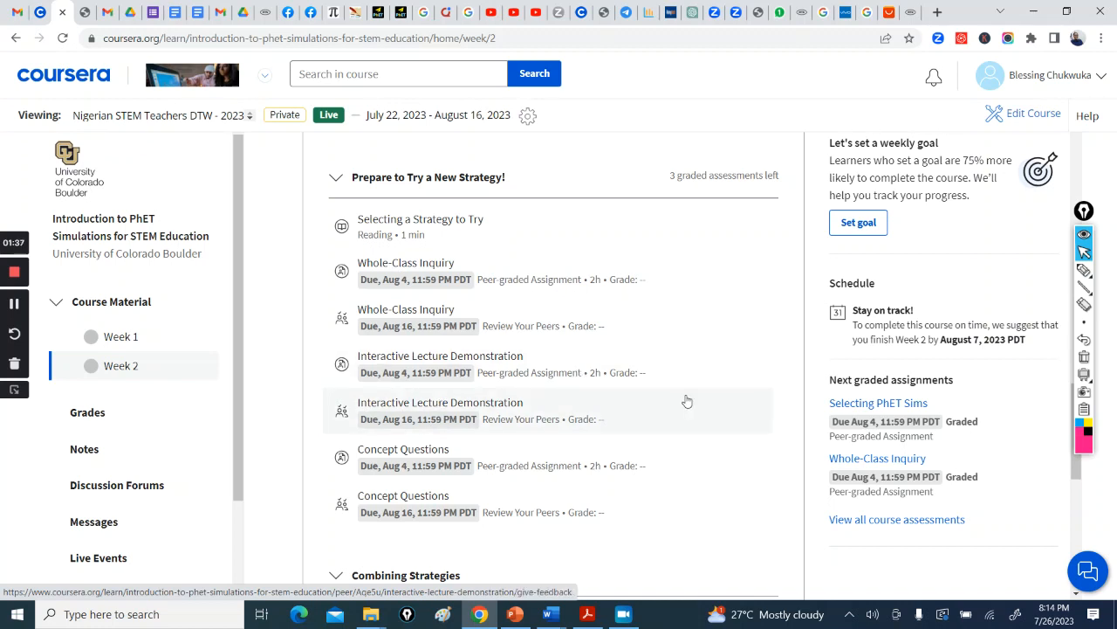
mouse_move(564, 472)
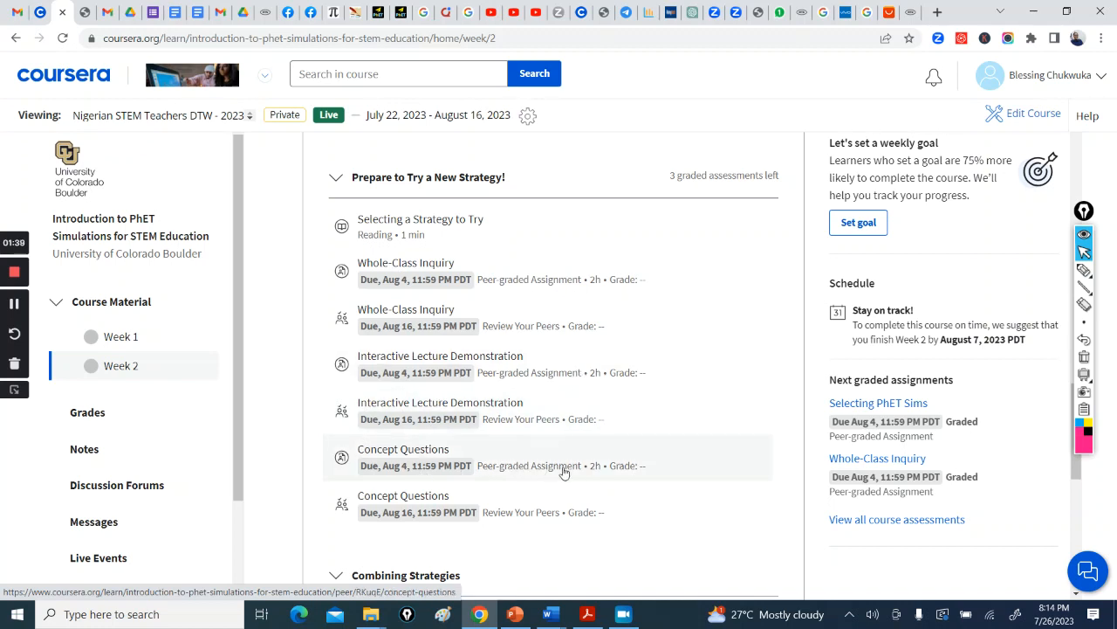
scroll(down, 3)
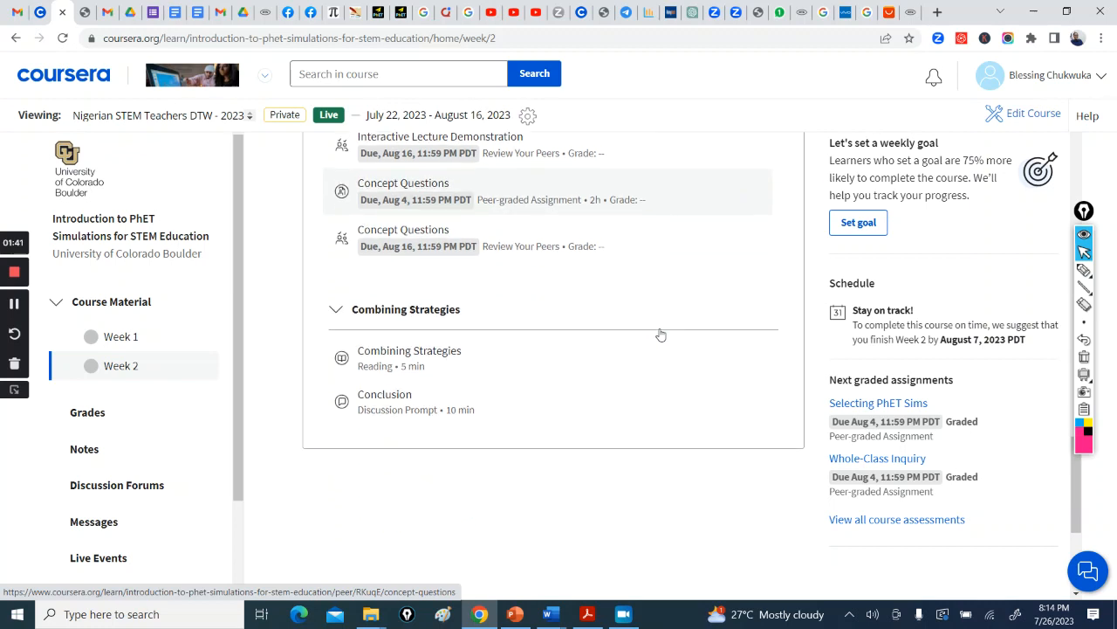
scroll(down, 3)
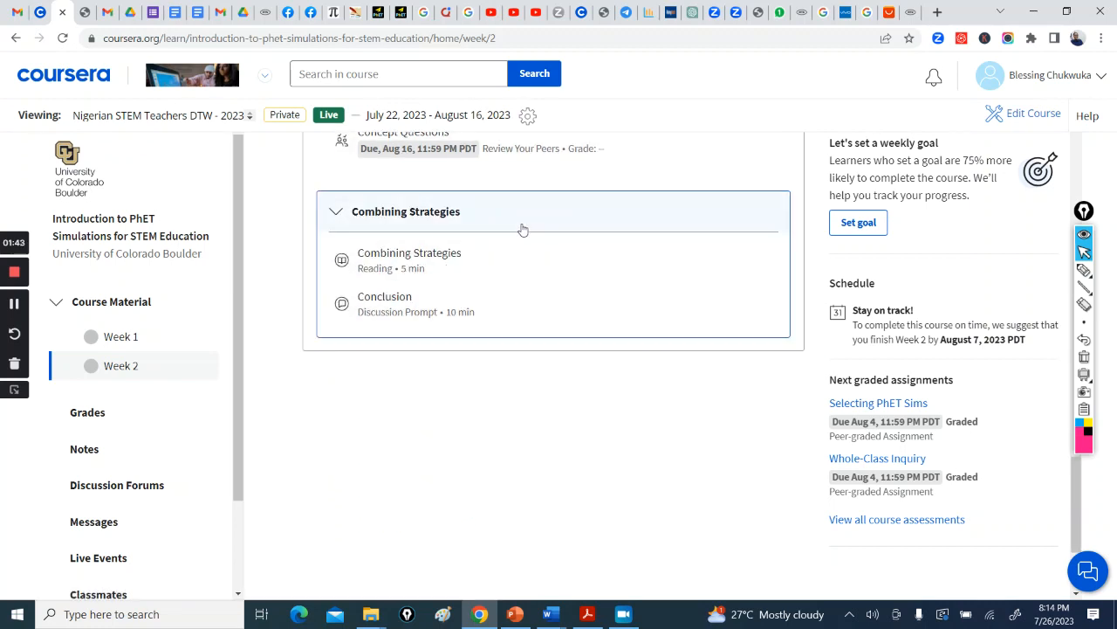
mouse_move(535, 262)
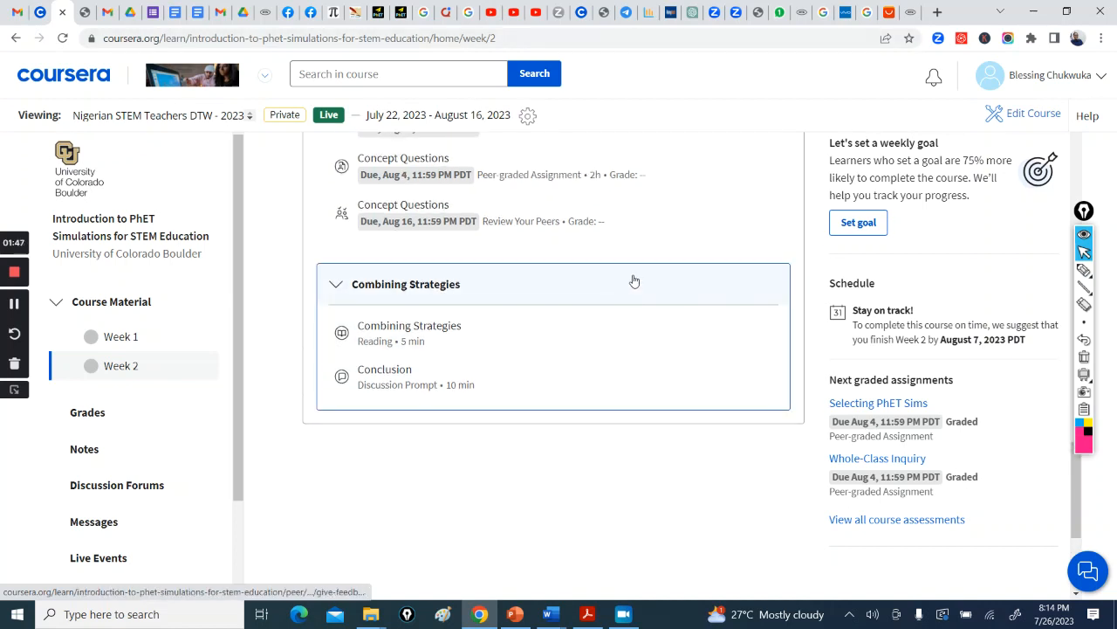
scroll(down, 3)
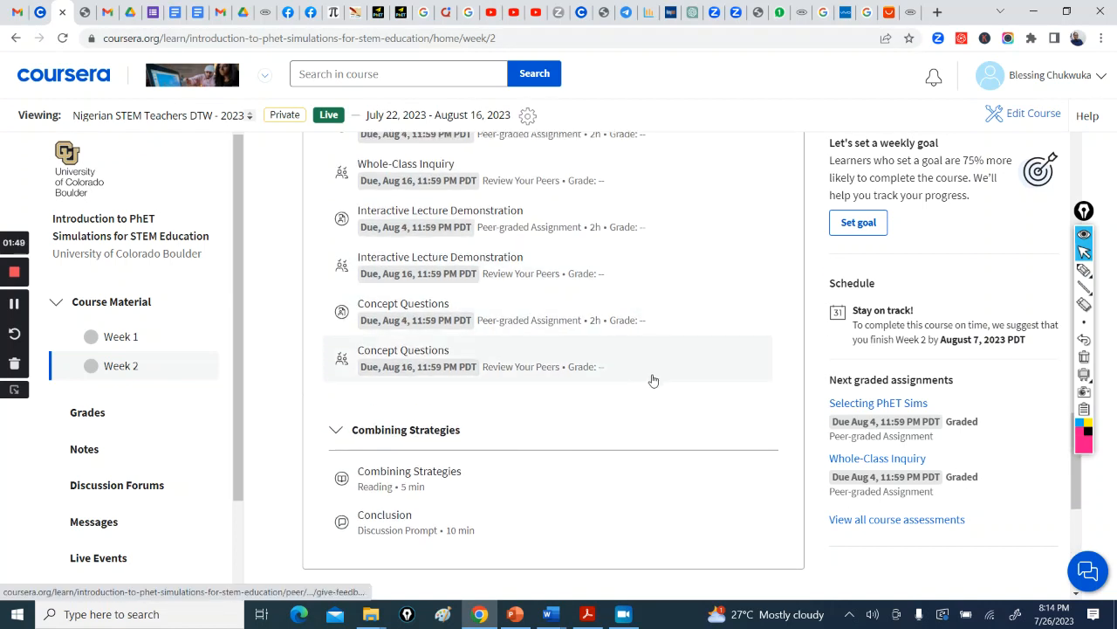